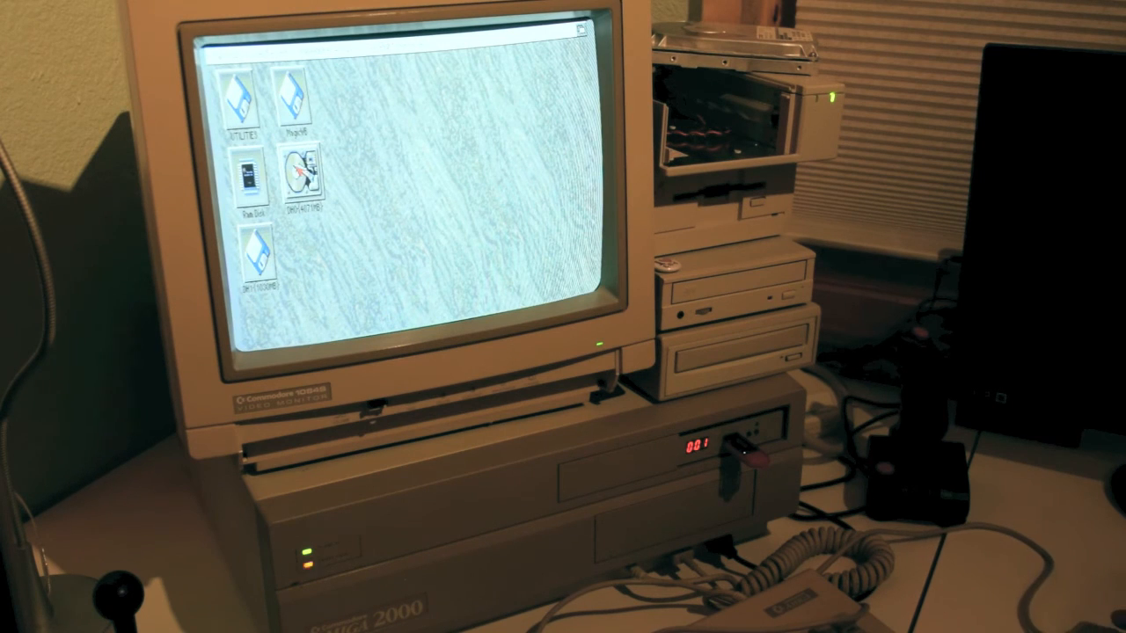
# Step: Open the DH0 hard drive volume so its drawer window of tools appears on Workbench
pyautogui.doubleClick(302, 172)
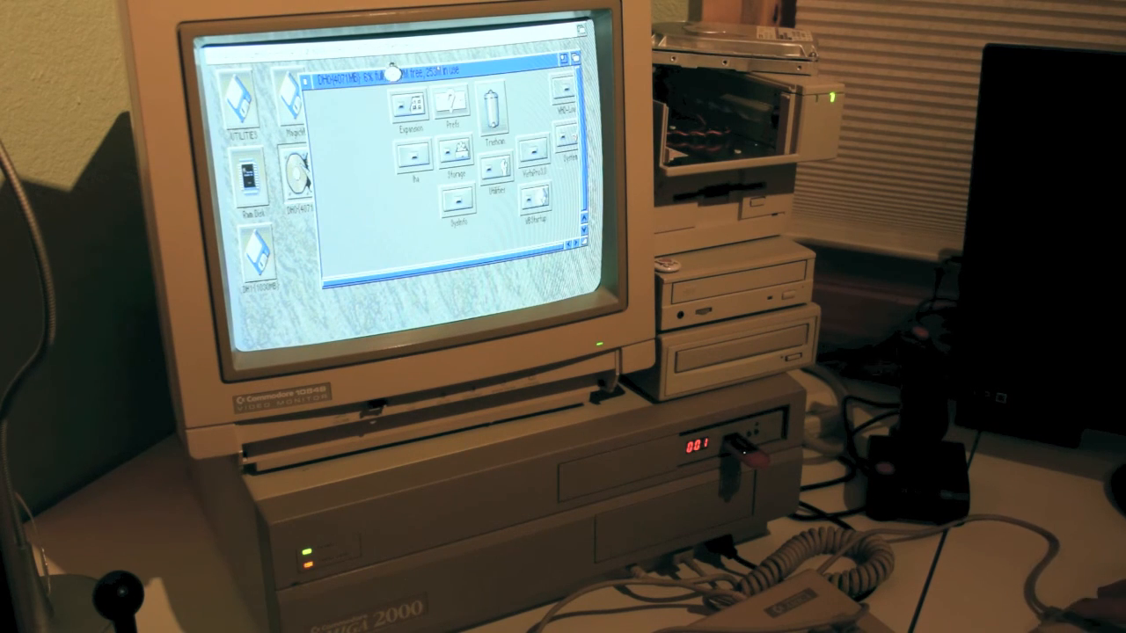